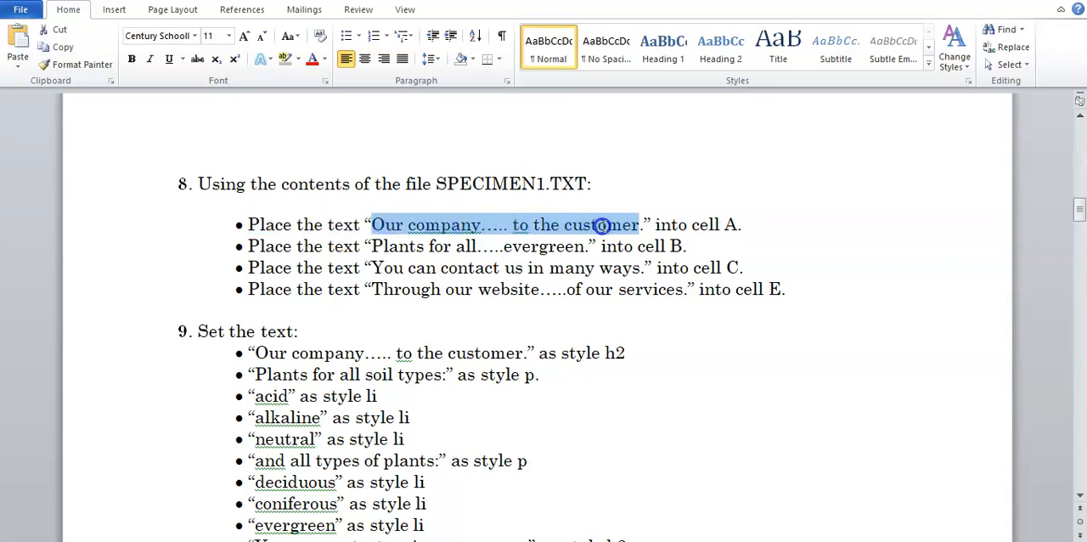
Highlight the Word instructions for cell B and the text destined for cell C
{"action": "left_click", "coordinate": [688, 246]}
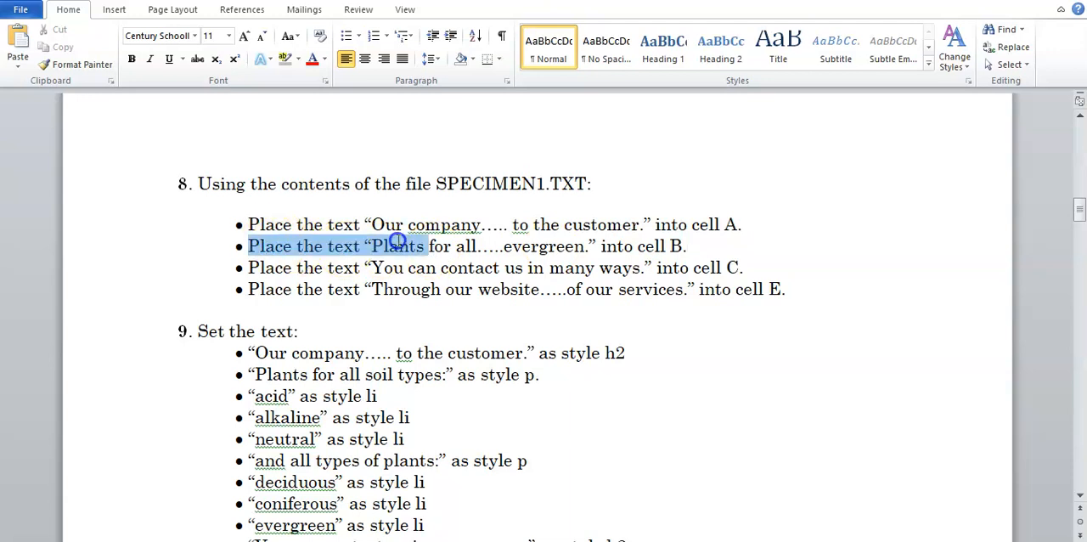
{"action": "left_click_drag", "start_coordinate": [399, 245], "coordinate": [586, 246]}
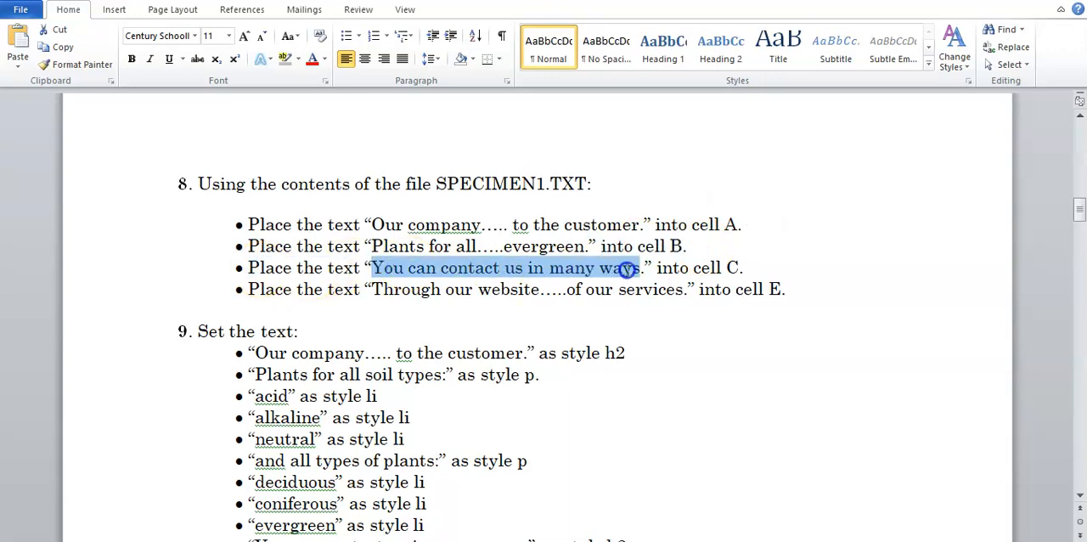
{"action": "left_click_drag", "start_coordinate": [372, 268], "coordinate": [744, 268]}
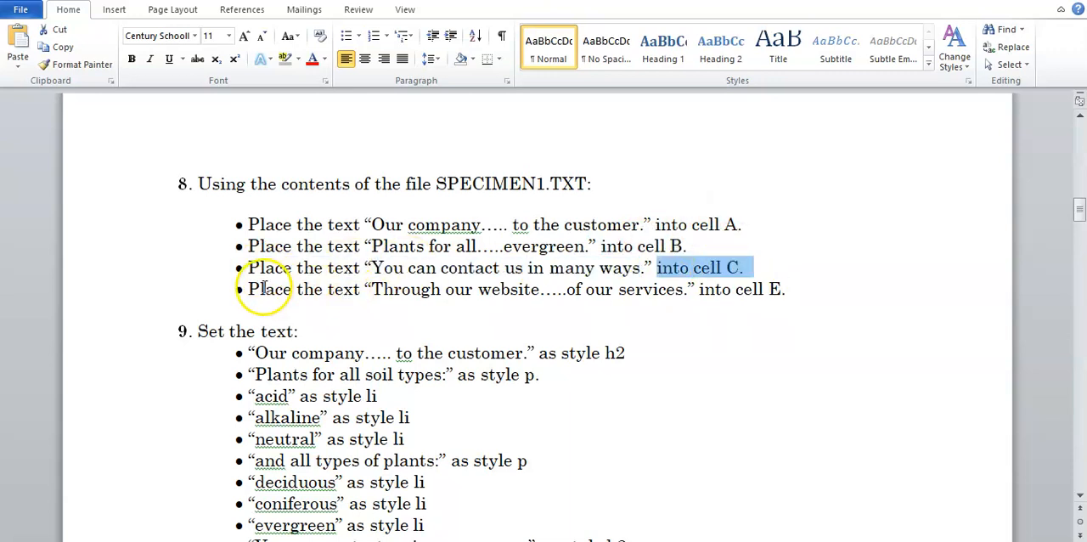
{"action": "left_click", "coordinate": [546, 289]}
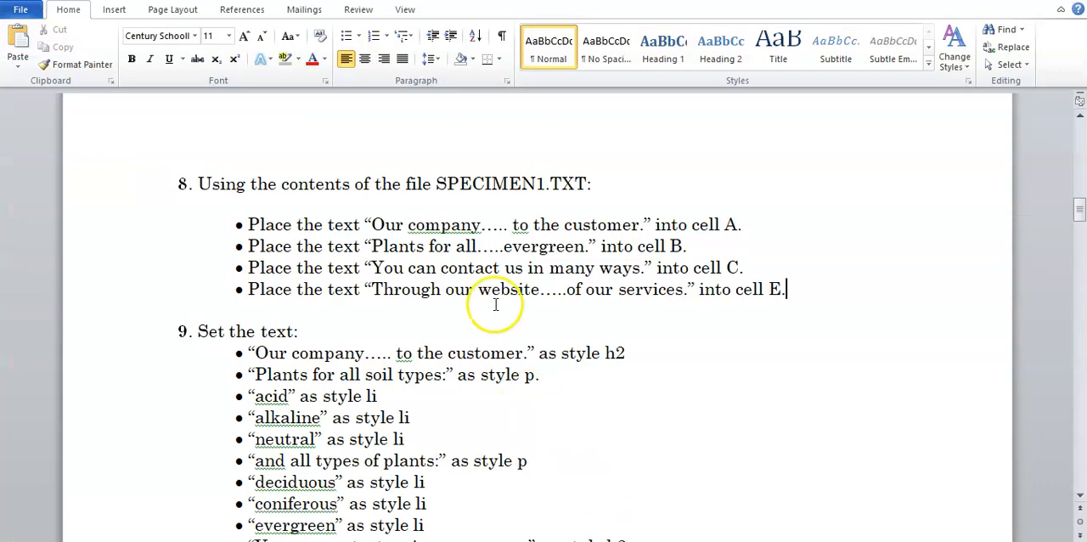
Open SPECIMEN1 from the FrontPage Revision Files folder in Notepad
{"action": "double_click", "coordinate": [497, 183]}
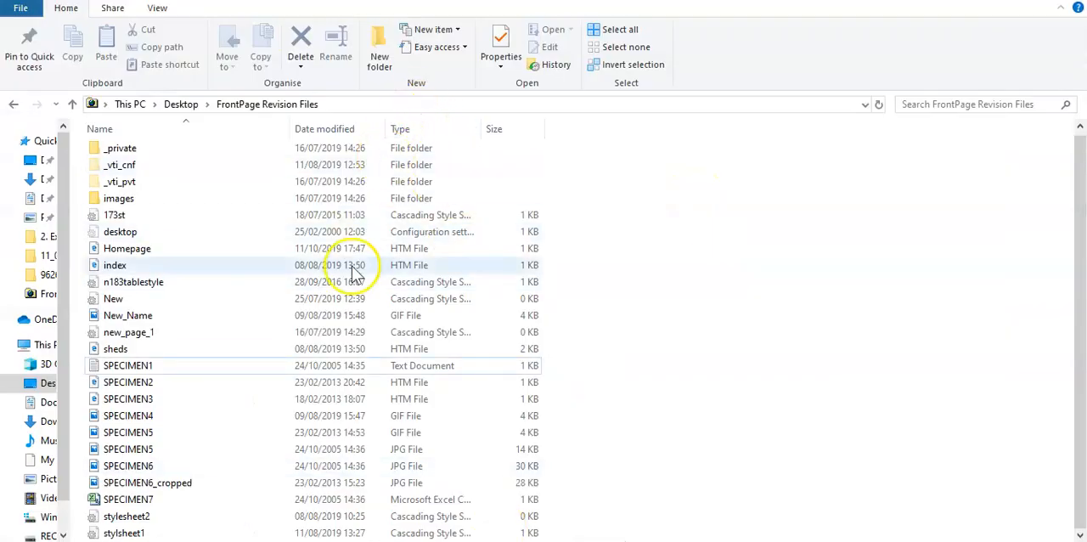
{"action": "mouse_move", "coordinate": [647, 470]}
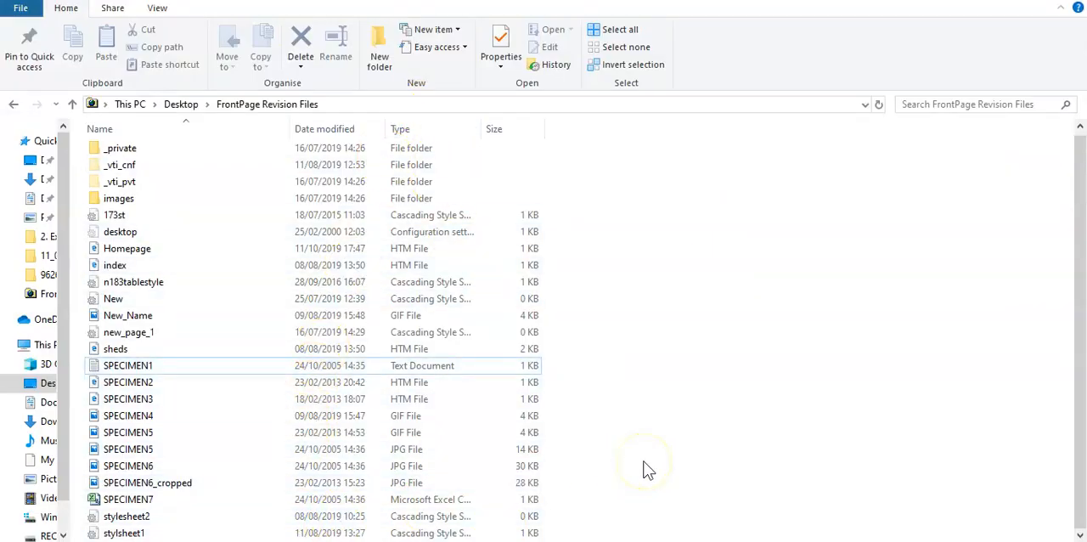
{"action": "mouse_move", "coordinate": [648, 469]}
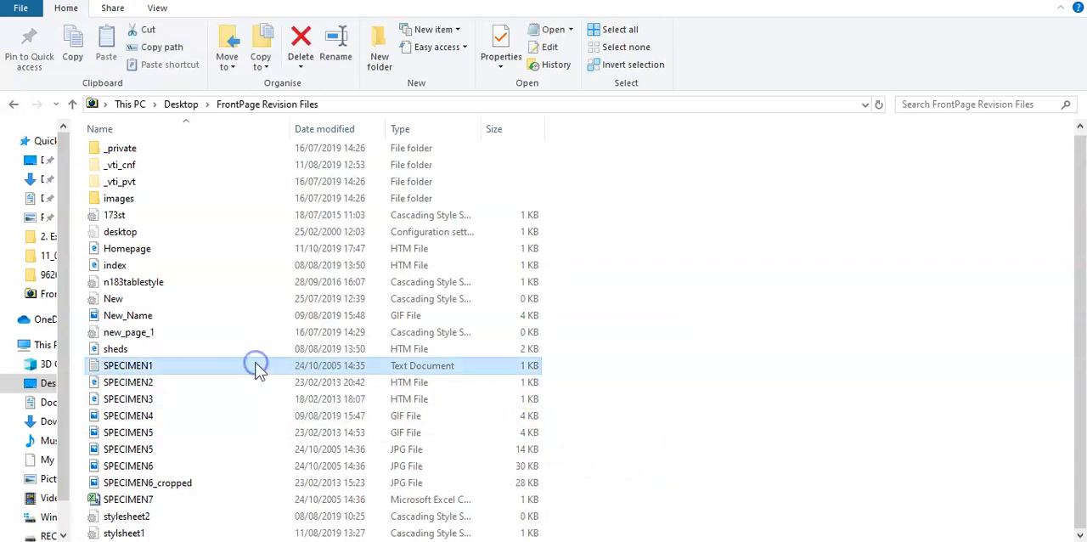
{"action": "double_click", "coordinate": [127, 366]}
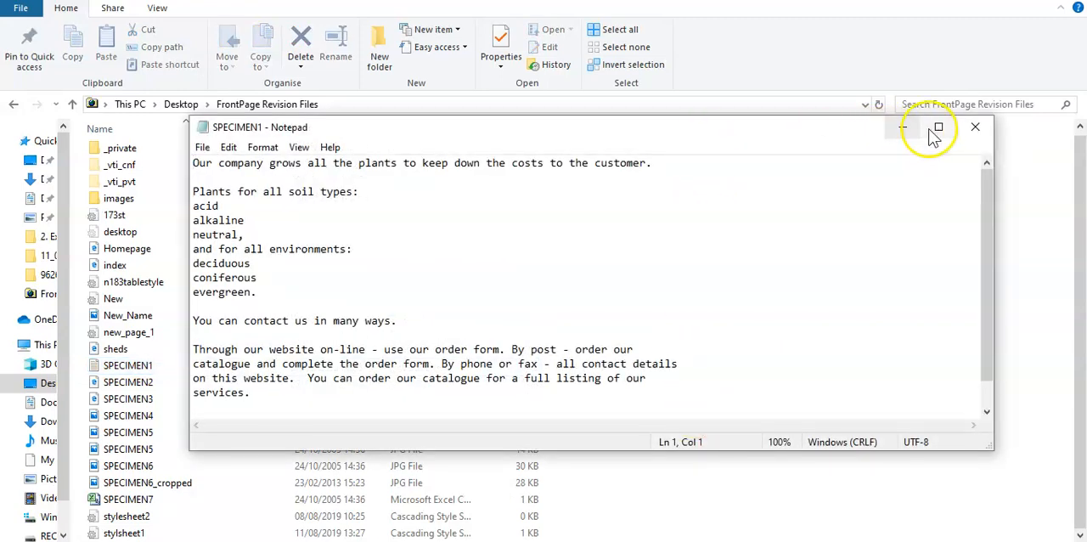
{"action": "left_click", "coordinate": [938, 126]}
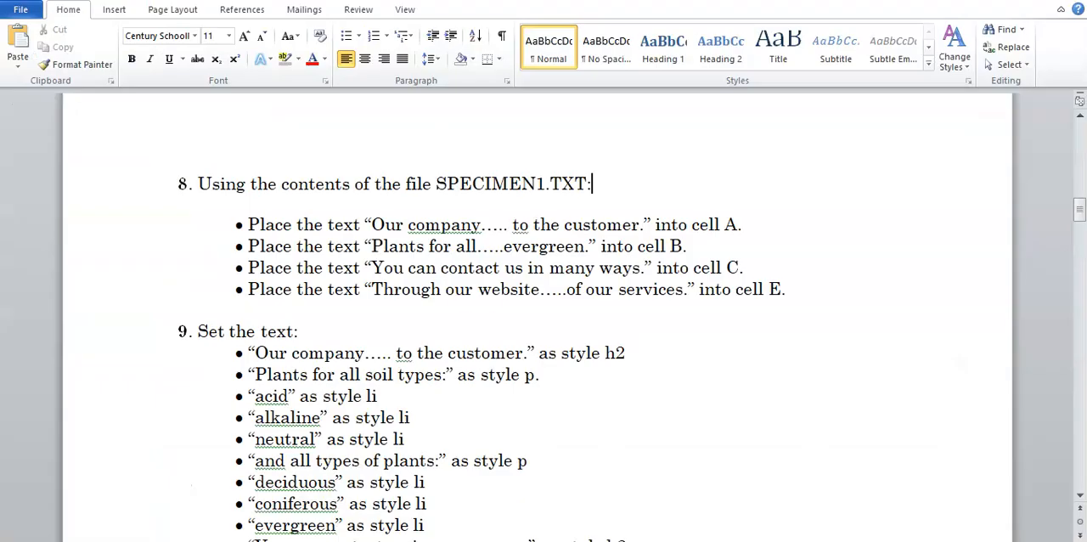
{"action": "left_click_drag", "start_coordinate": [249, 224], "coordinate": [535, 234]}
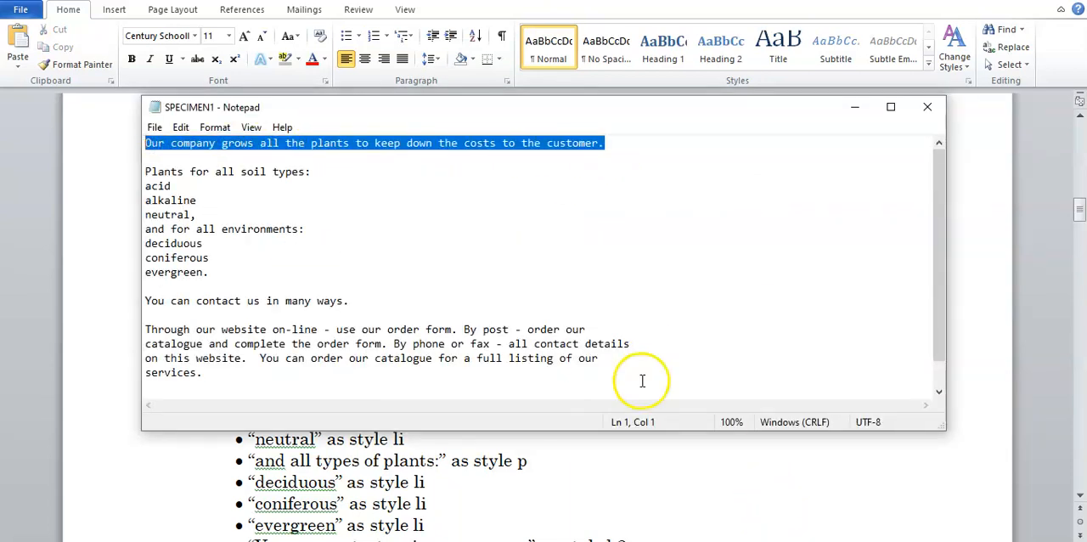
{"action": "right_click", "coordinate": [590, 143]}
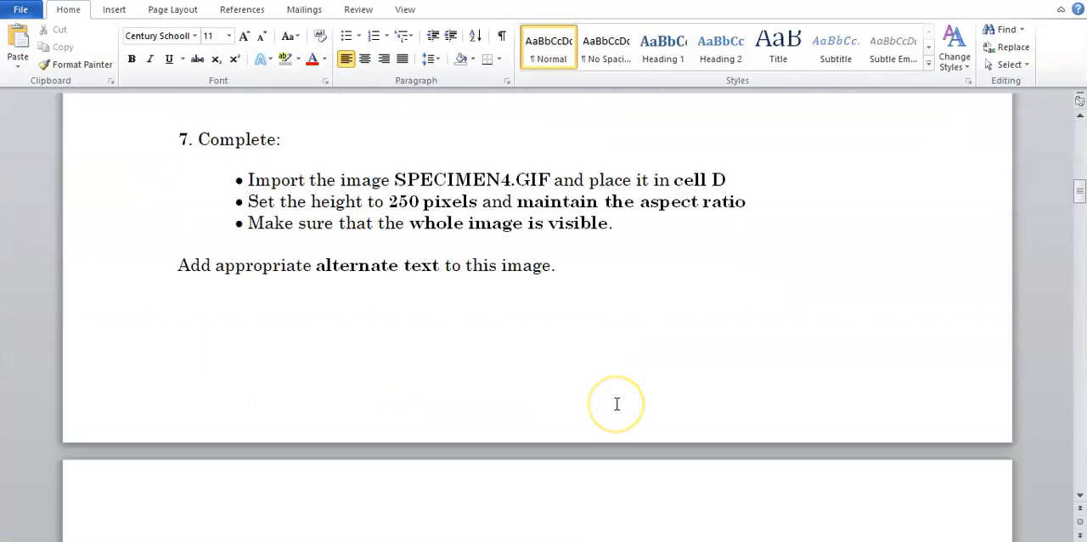
{"action": "scroll", "scroll_direction": "up", "scroll_amount": 3}
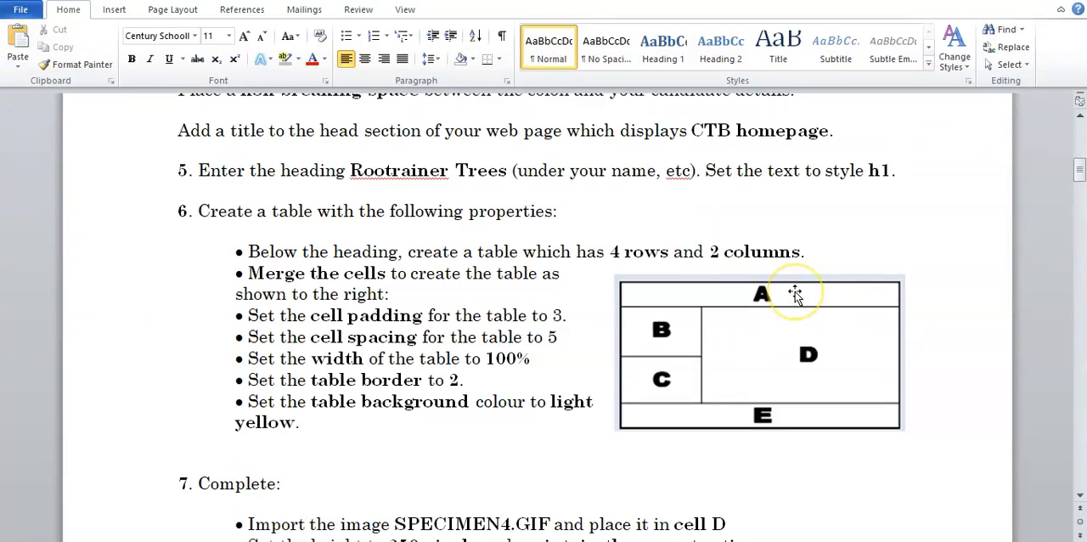
{"action": "scroll", "scroll_direction": "down", "scroll_amount": 3}
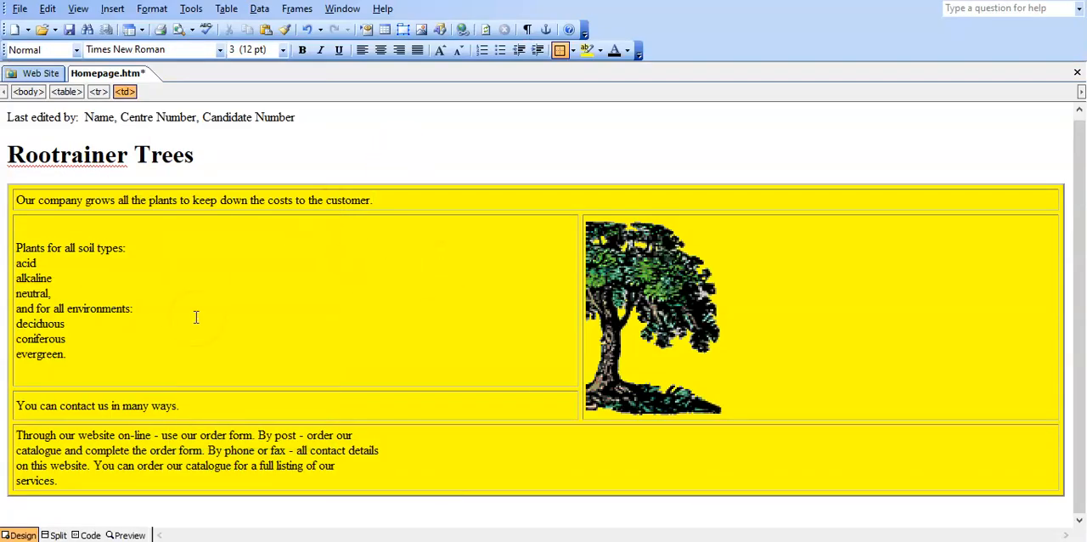
{"action": "mouse_move", "coordinate": [441, 364]}
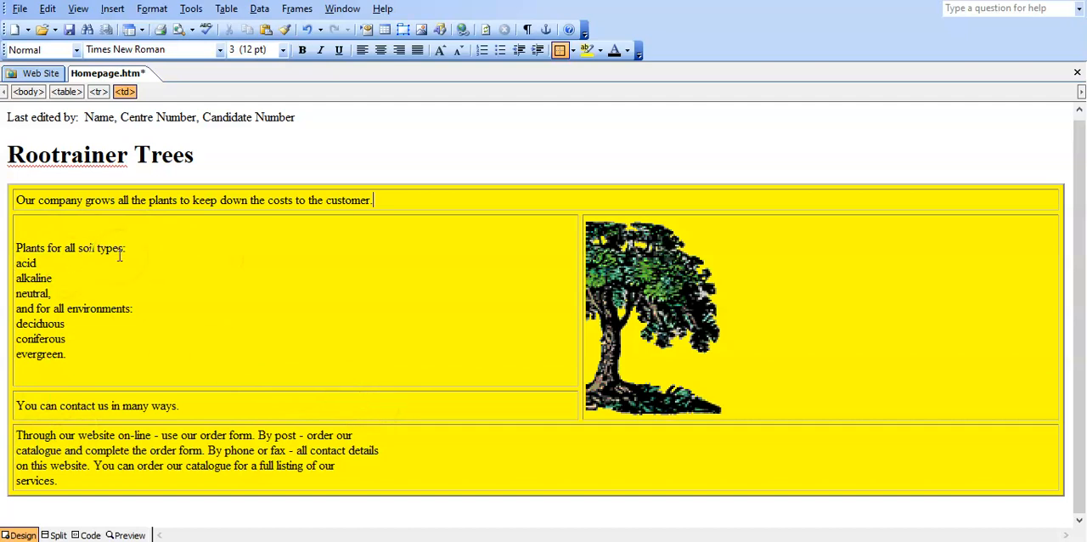
{"action": "mouse_move", "coordinate": [191, 290]}
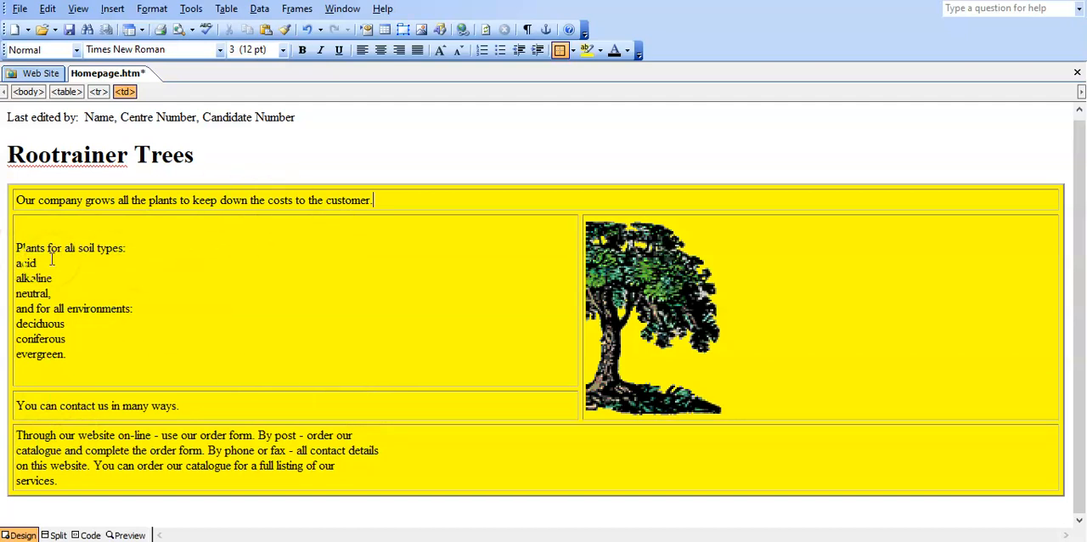
Select cell E's broken lines and rejoin them into one flowing paragraph
{"action": "left_click_drag", "start_coordinate": [16, 247], "coordinate": [65, 354]}
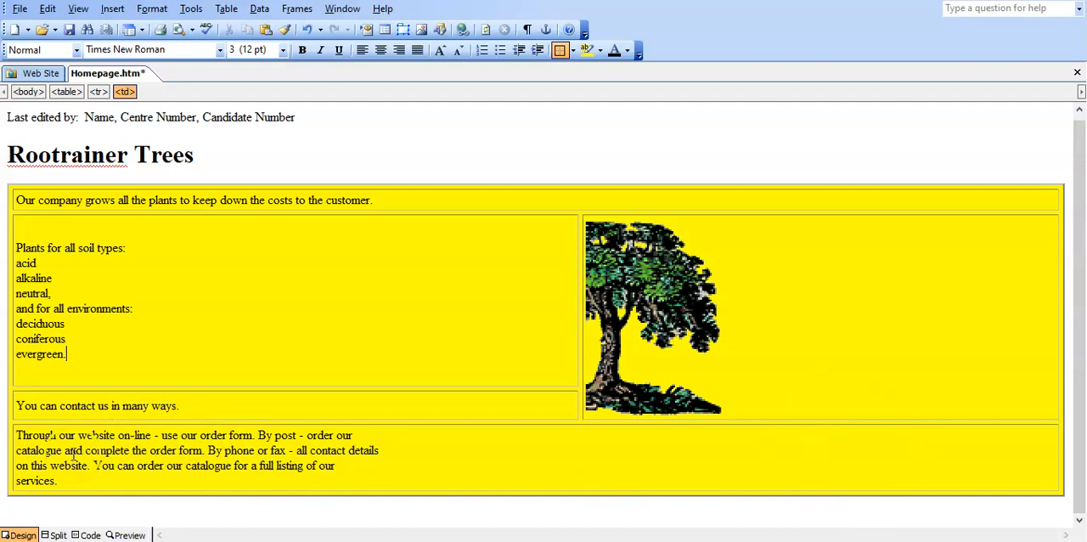
{"action": "mouse_move", "coordinate": [445, 182]}
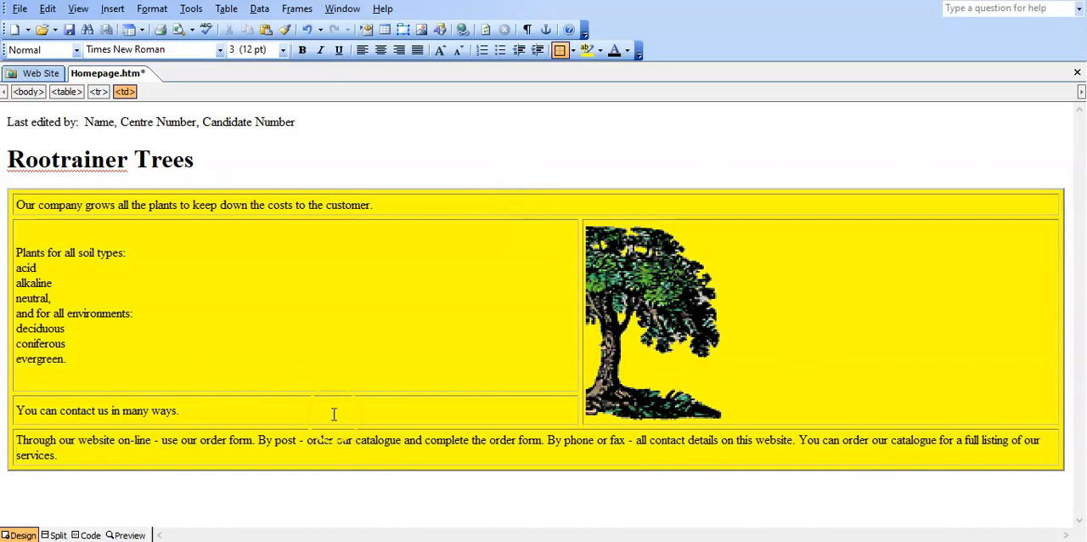
{"action": "left_click", "coordinate": [57, 456]}
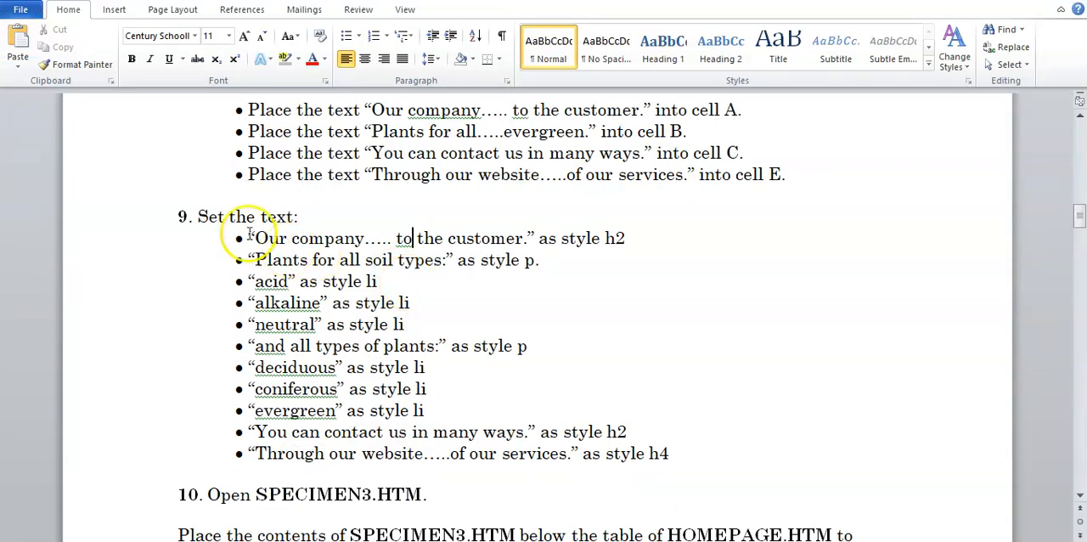
{"action": "double_click", "coordinate": [311, 238]}
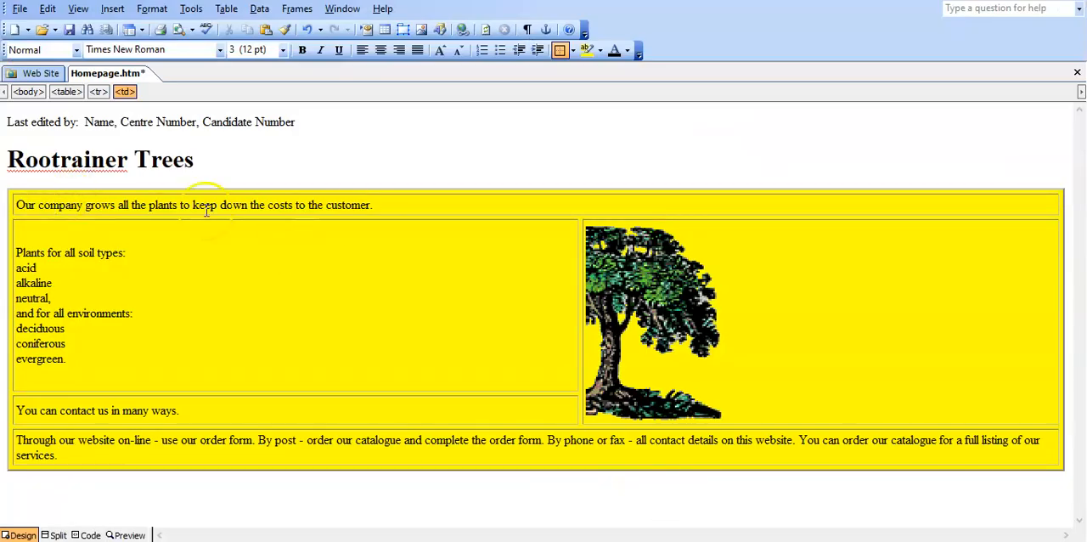
Wrap the cell A sentence 'Our company… to the customer.' in h2 tags in Code view
{"action": "triple_click", "coordinate": [192, 205]}
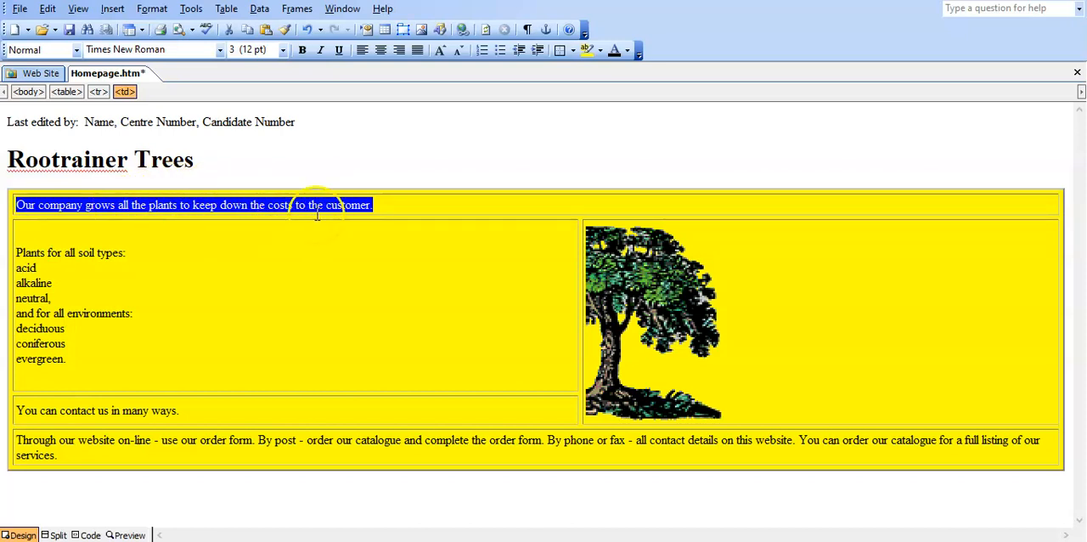
{"action": "left_click", "coordinate": [91, 535]}
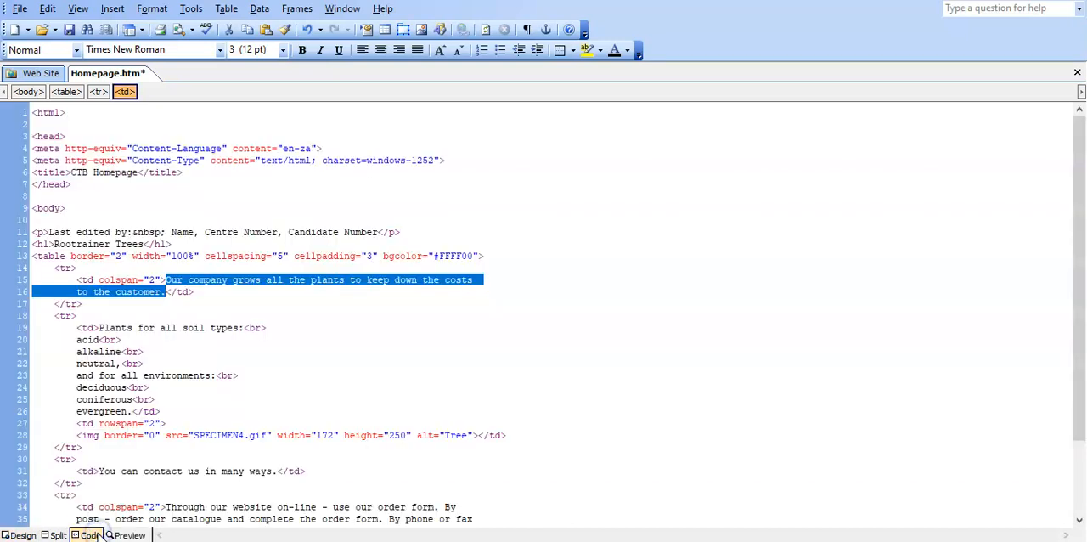
{"action": "left_click", "coordinate": [167, 279]}
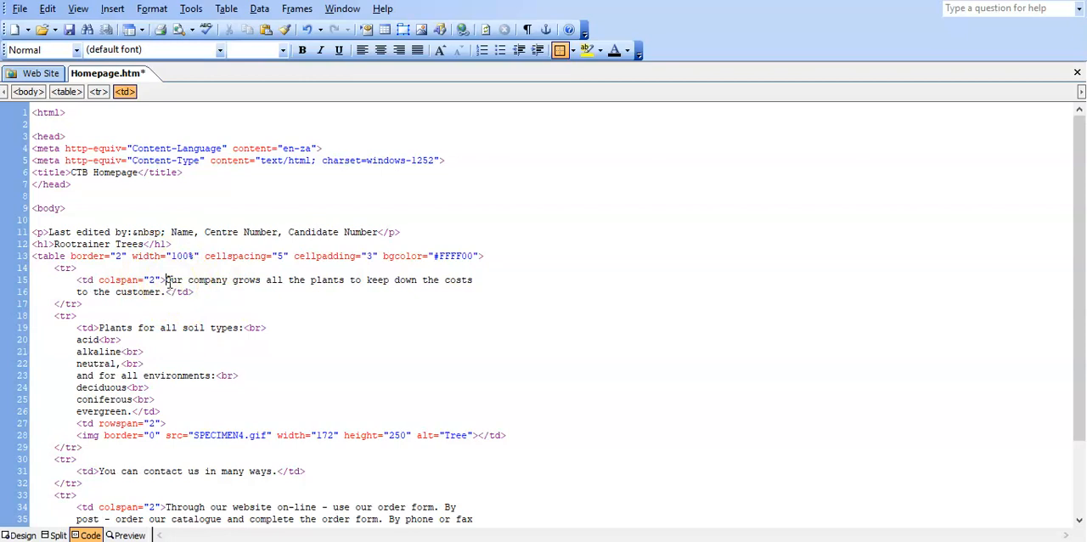
{"action": "mouse_move", "coordinate": [222, 364]}
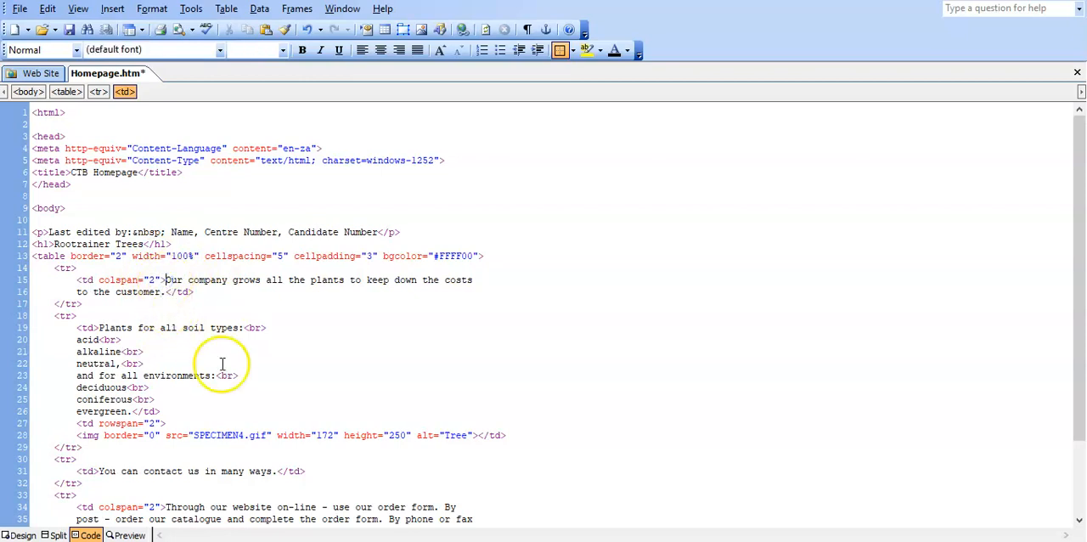
{"action": "mouse_move", "coordinate": [367, 232]}
{"action": "type", "text": "><h2></h2"}
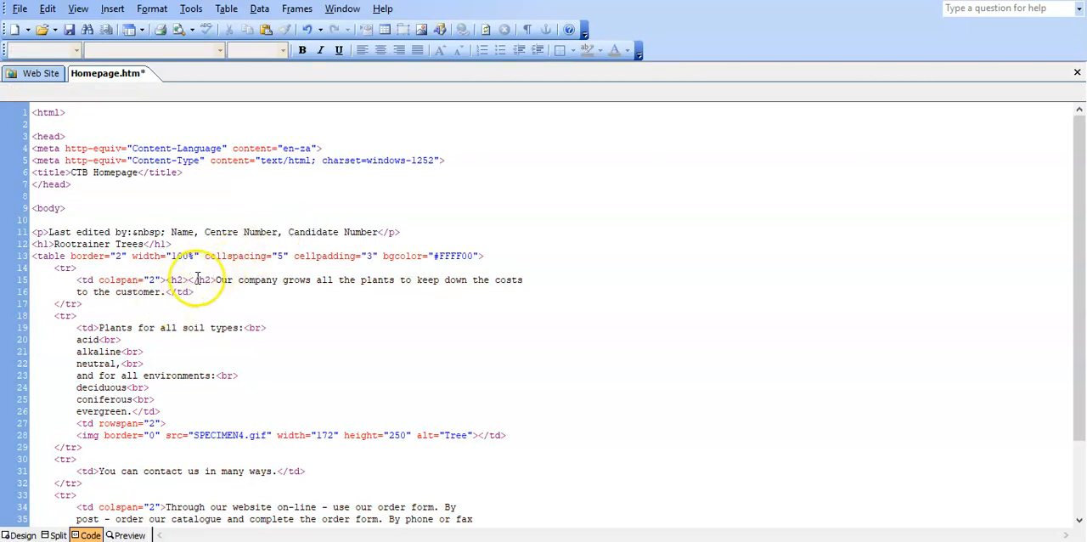
{"action": "double_click", "coordinate": [206, 280]}
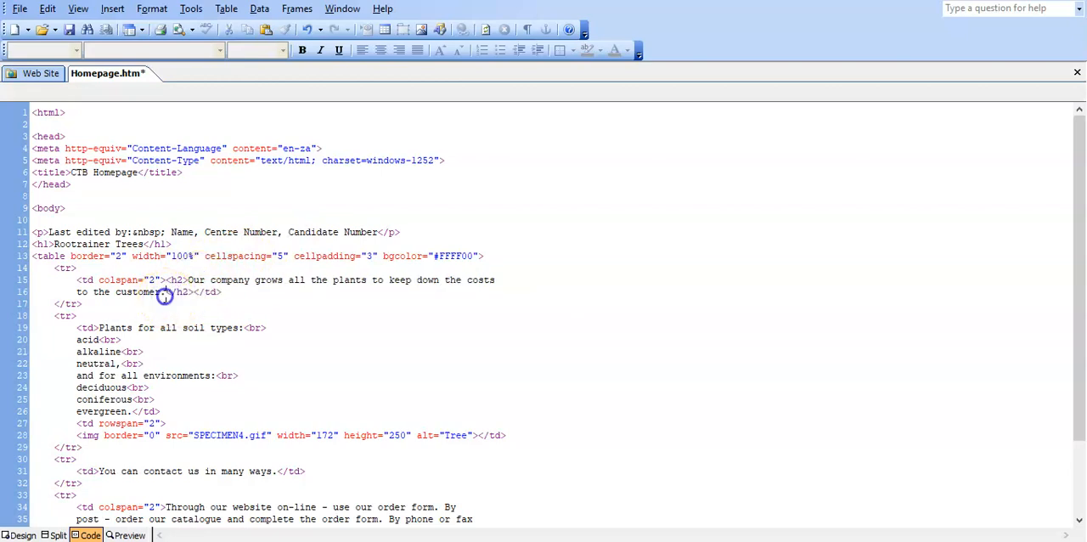
{"action": "left_click_drag", "start_coordinate": [189, 279], "coordinate": [164, 291]}
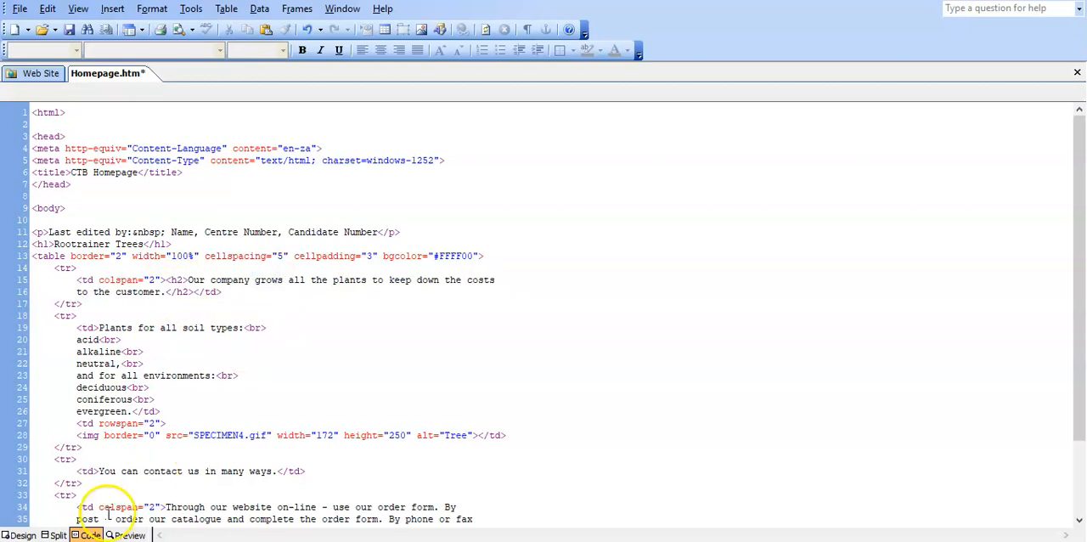
{"action": "left_click", "coordinate": [19, 535]}
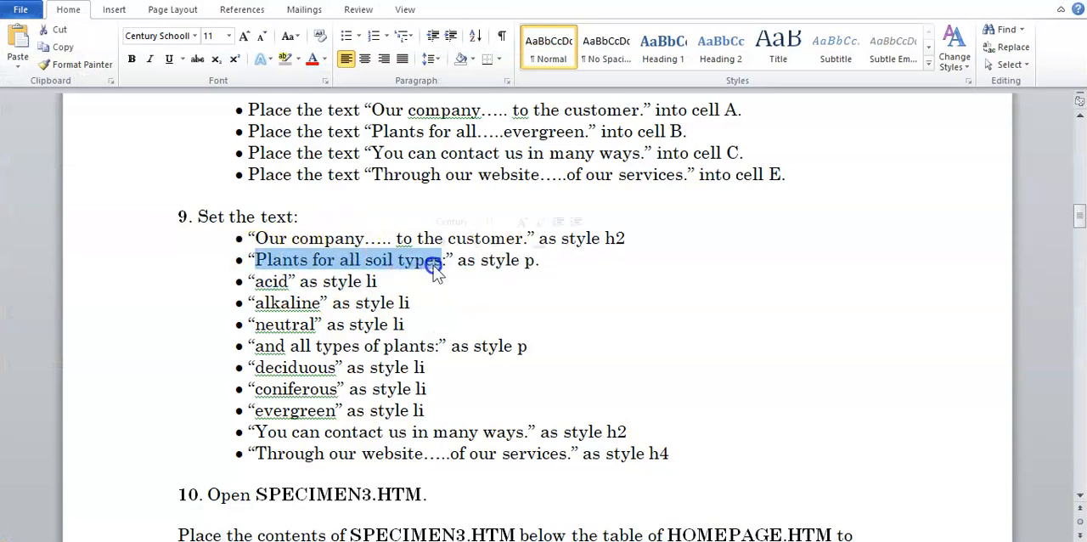
{"action": "mouse_move", "coordinate": [590, 286]}
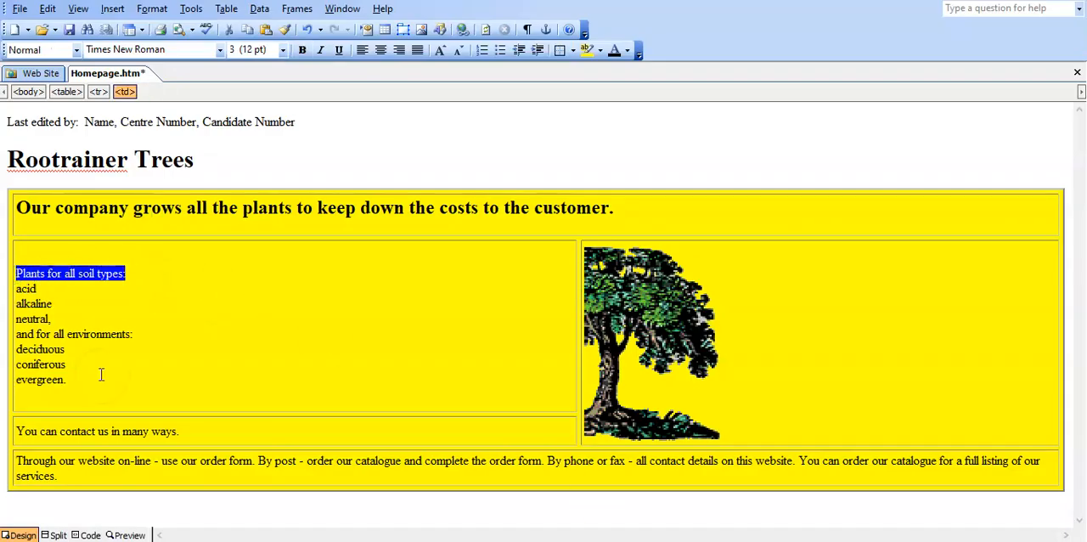
Tag 'Plants for all soil types:' with p tags in Code view, then return to Design
{"action": "left_click", "coordinate": [88, 534]}
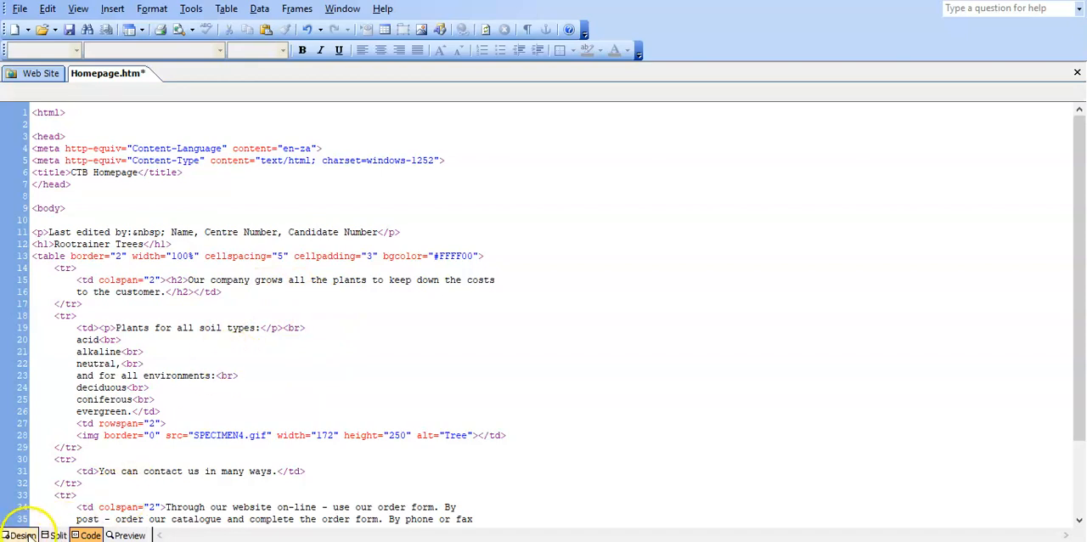
{"action": "left_click", "coordinate": [21, 536]}
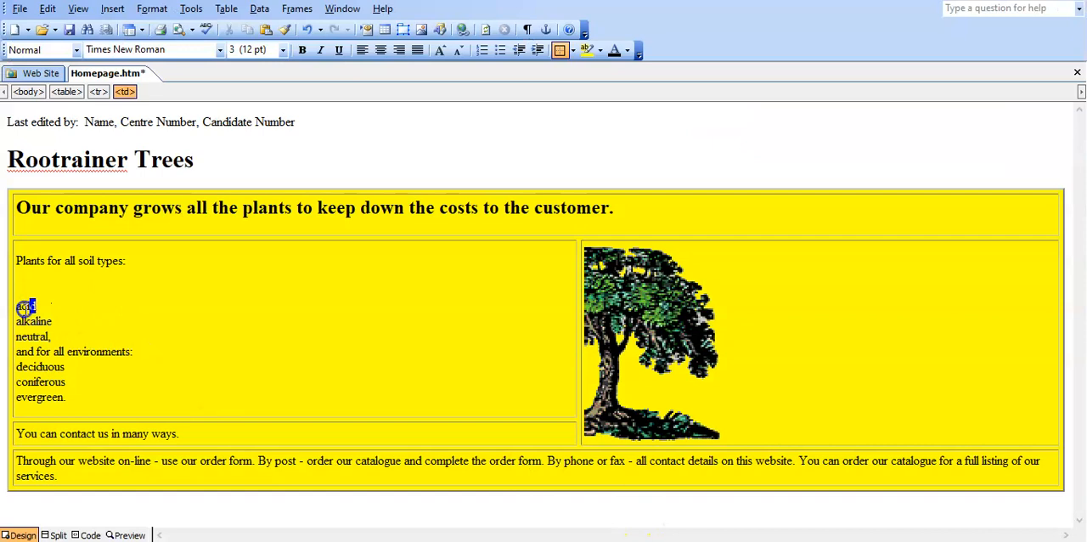
Enclose the word 'acid' in li tags so it displays as a bullet
{"action": "left_click", "coordinate": [88, 534]}
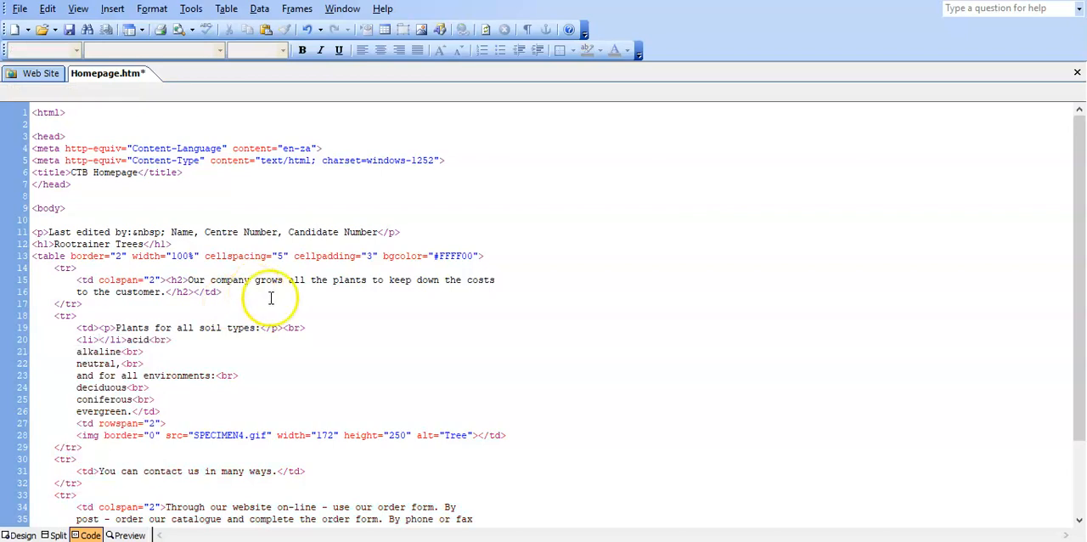
{"action": "double_click", "coordinate": [111, 339]}
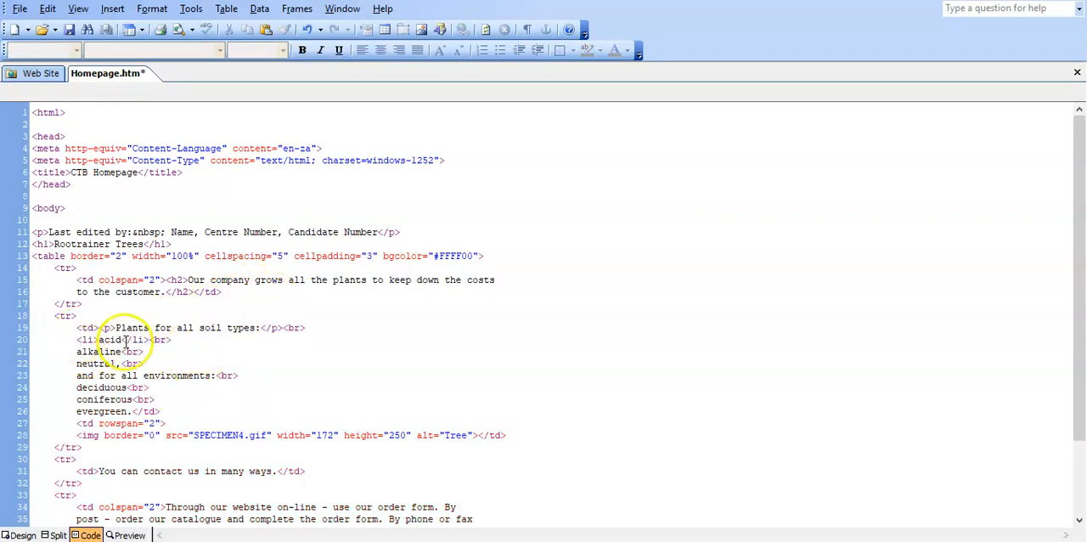
{"action": "double_click", "coordinate": [109, 340]}
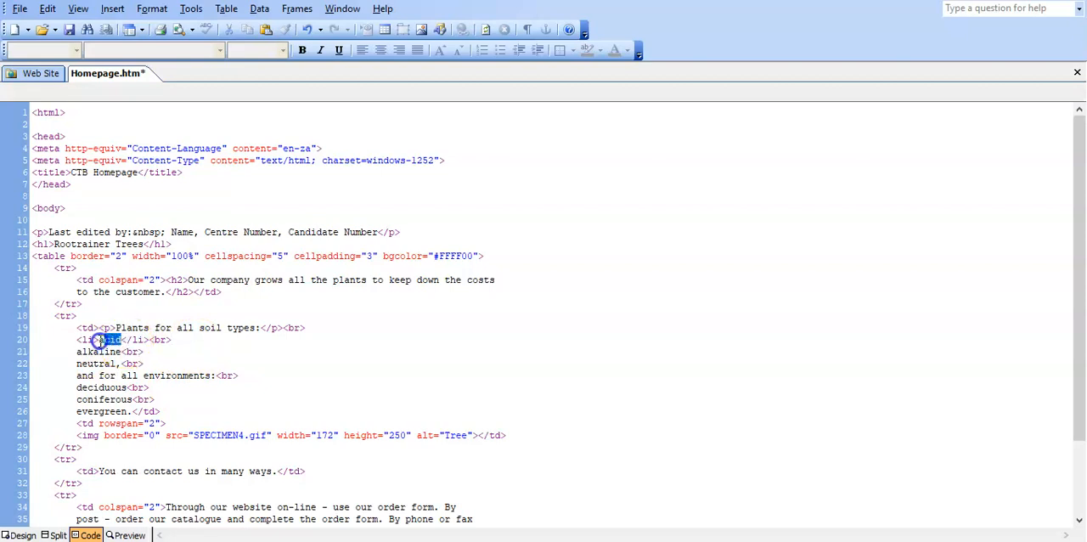
{"action": "left_click", "coordinate": [109, 339]}
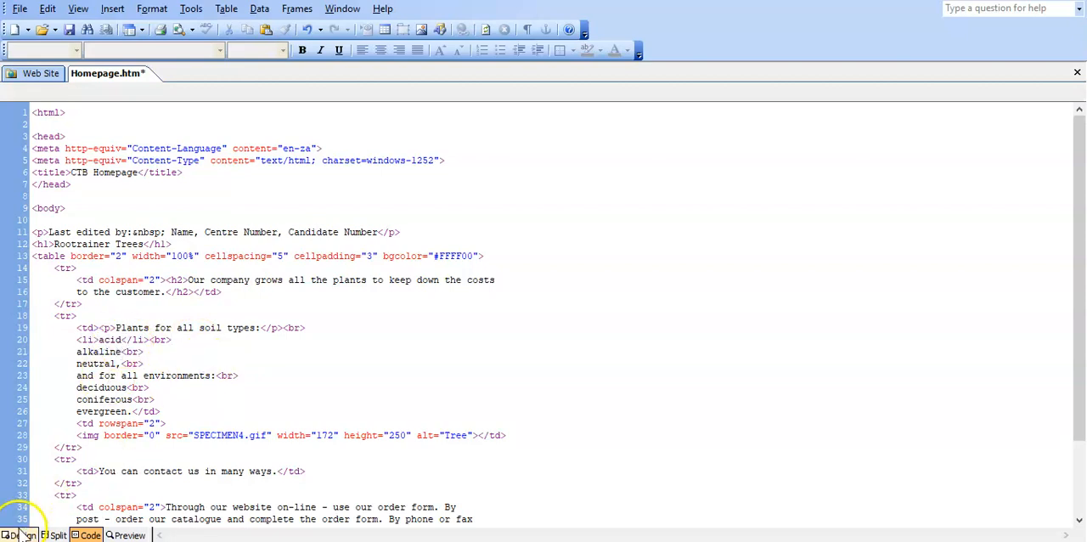
{"action": "left_click", "coordinate": [19, 535]}
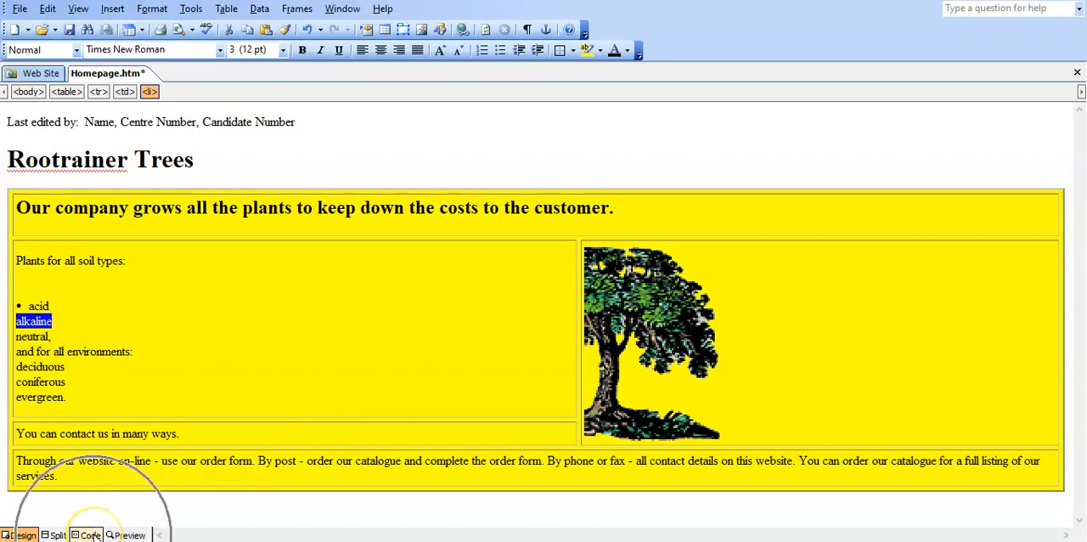
Add li tags around 'alkaline' and 'neutral,' and check the bullets in Design view
{"action": "left_click", "coordinate": [90, 534]}
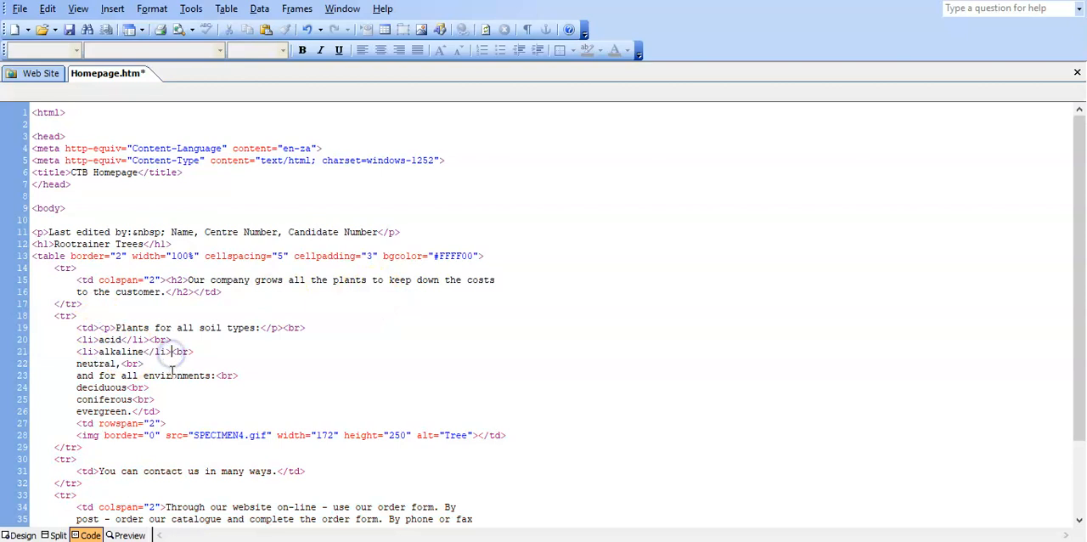
{"action": "mouse_move", "coordinate": [228, 356]}
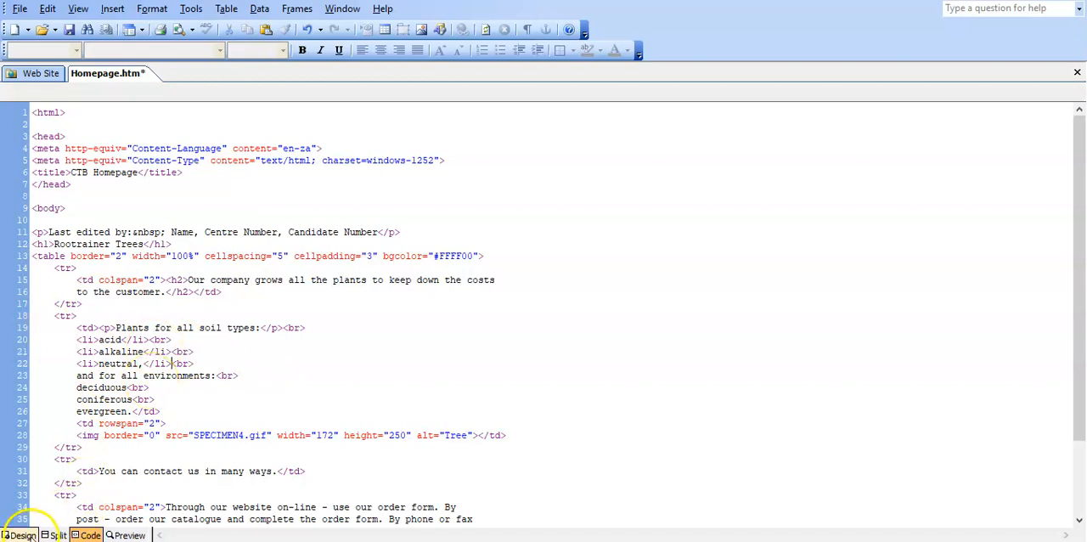
{"action": "left_click", "coordinate": [18, 535]}
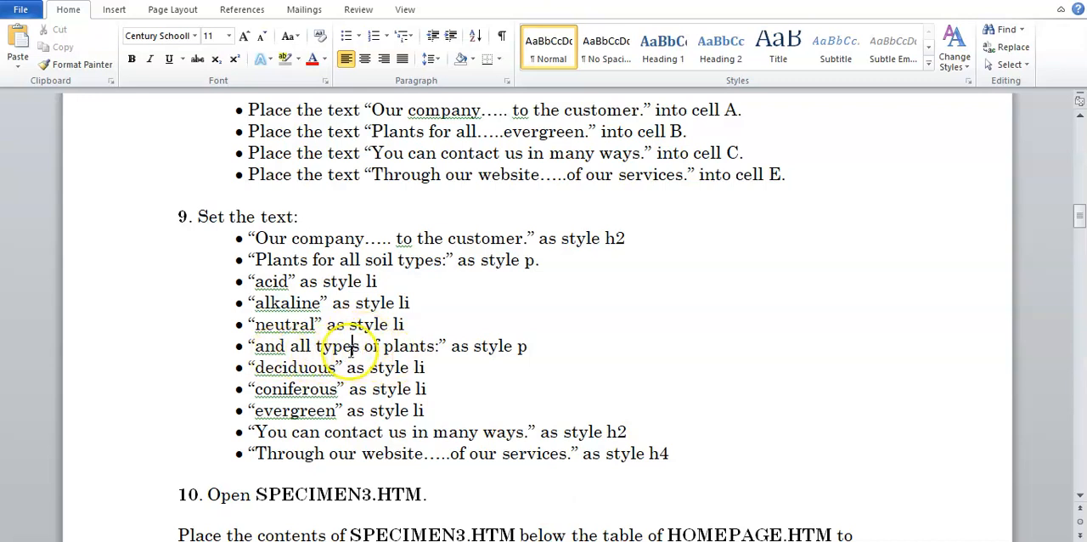
{"action": "left_click_drag", "start_coordinate": [293, 345], "coordinate": [527, 346]}
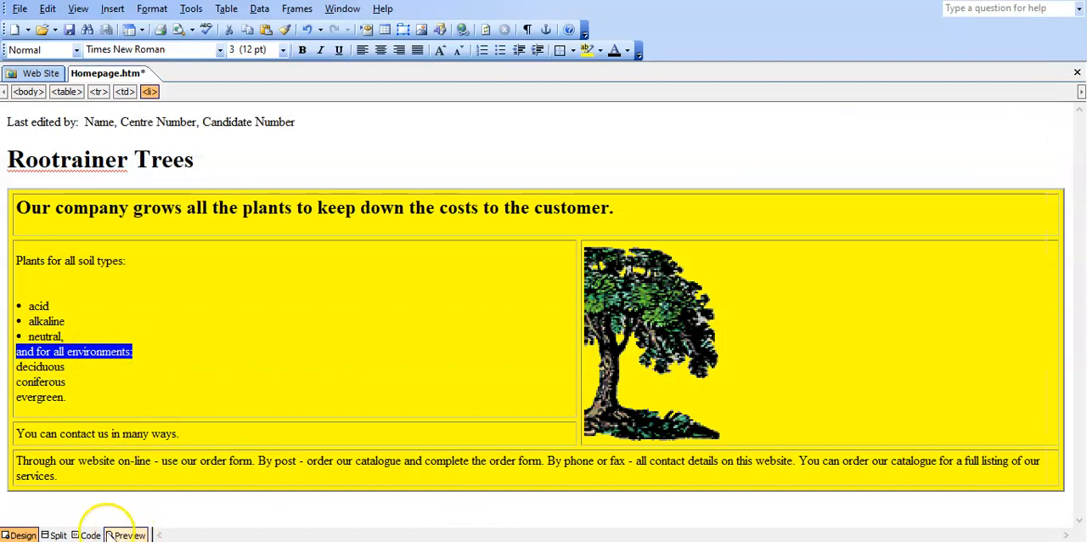
Enclose 'and for all environments:' in p tags and check it in Design view
{"action": "left_click", "coordinate": [89, 535]}
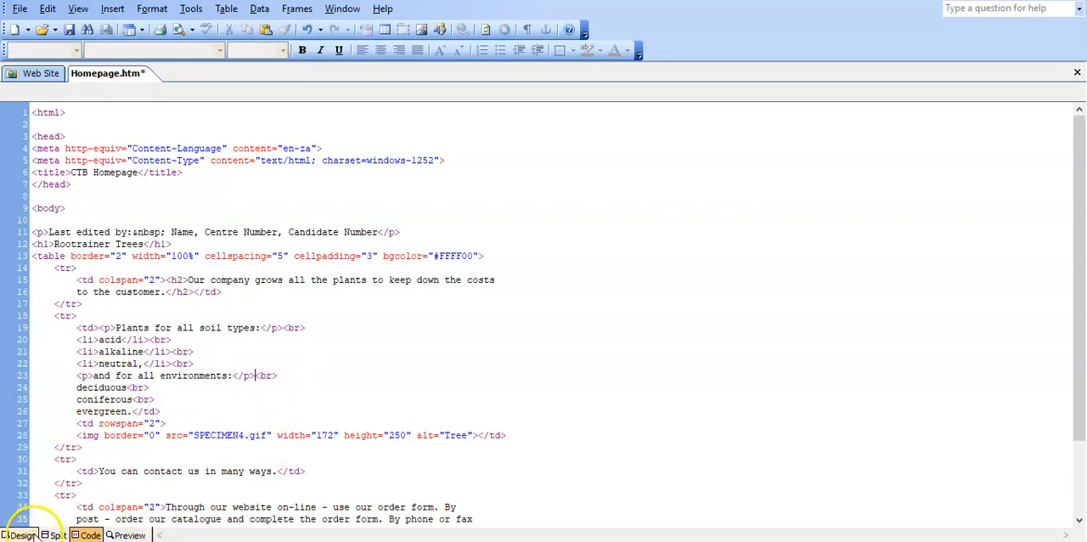
{"action": "left_click", "coordinate": [18, 534]}
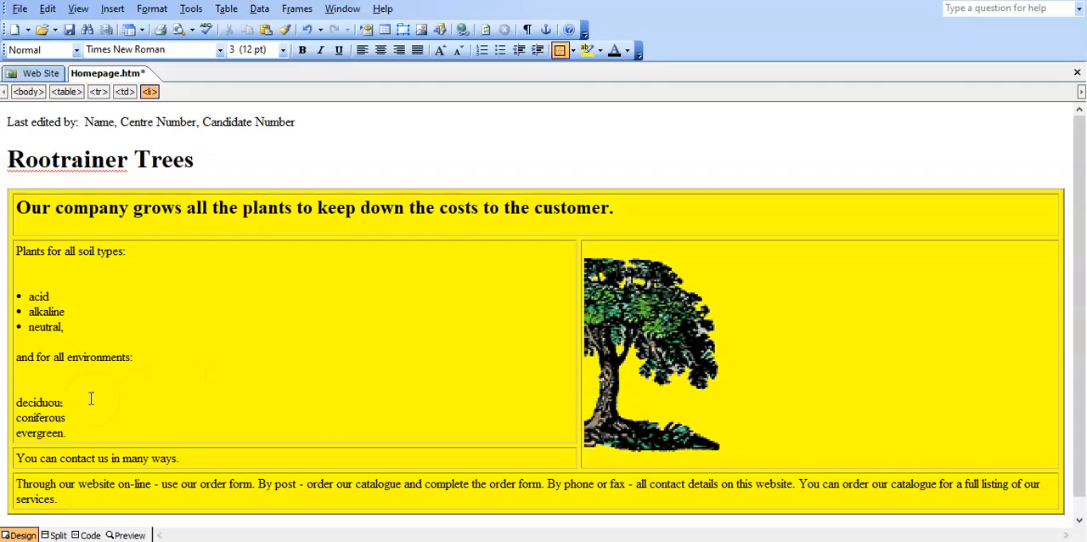
Tag deciduous, coniferous and evergreen each with li tags to form bullets
{"action": "double_click", "coordinate": [38, 401]}
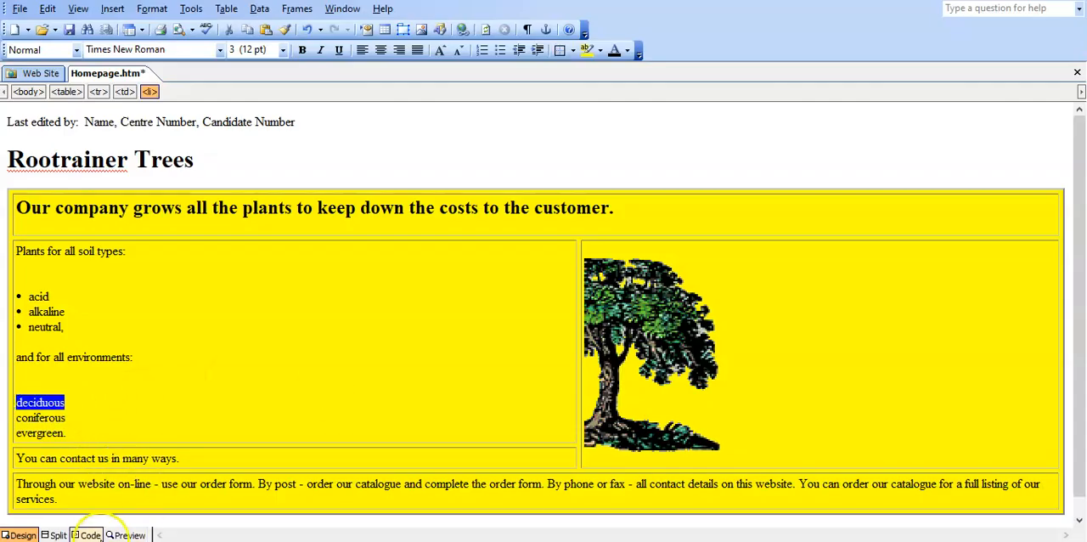
{"action": "left_click", "coordinate": [85, 535]}
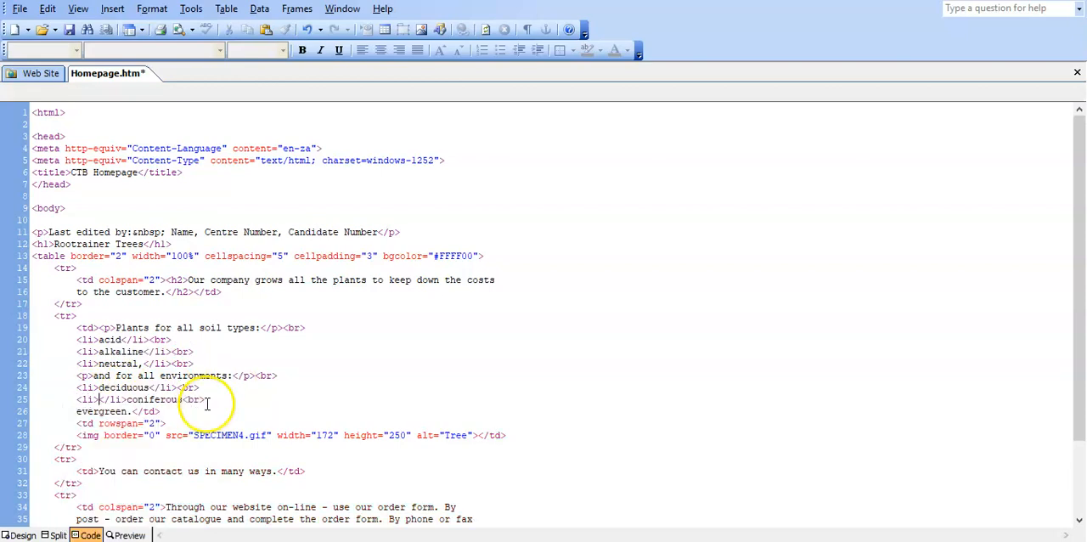
{"action": "double_click", "coordinate": [110, 400]}
{"action": "type", "text": "<li></li>"}
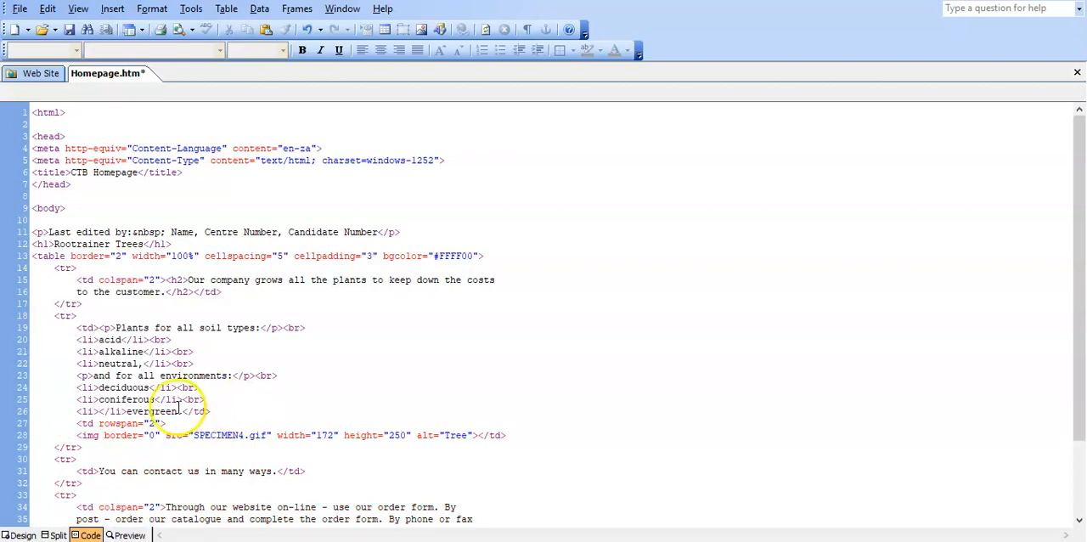
{"action": "double_click", "coordinate": [111, 411]}
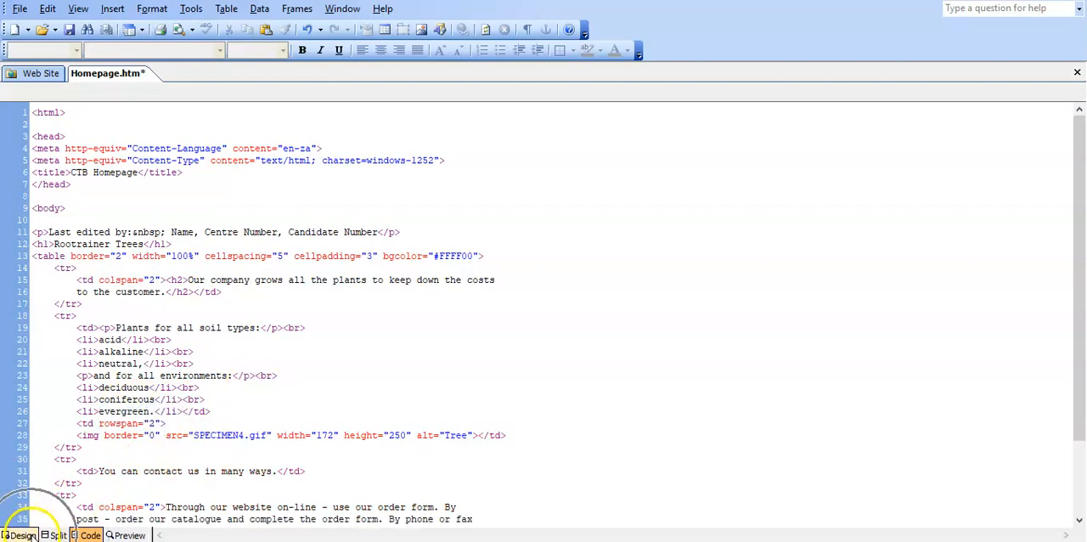
{"action": "left_click", "coordinate": [20, 536]}
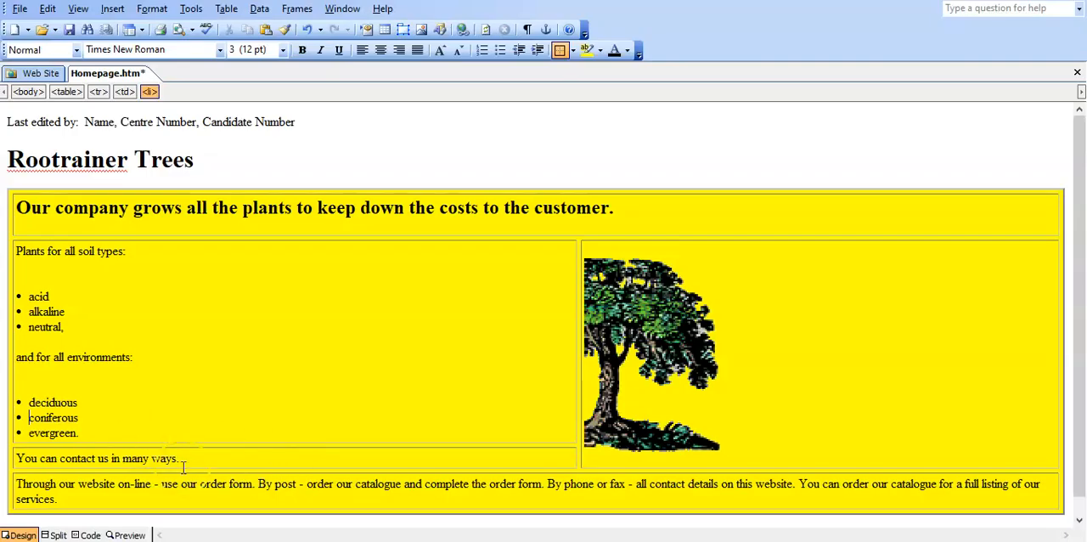
Wrap 'You can contact us in many ways.' in h2 tags in Code view
{"action": "left_click", "coordinate": [89, 534]}
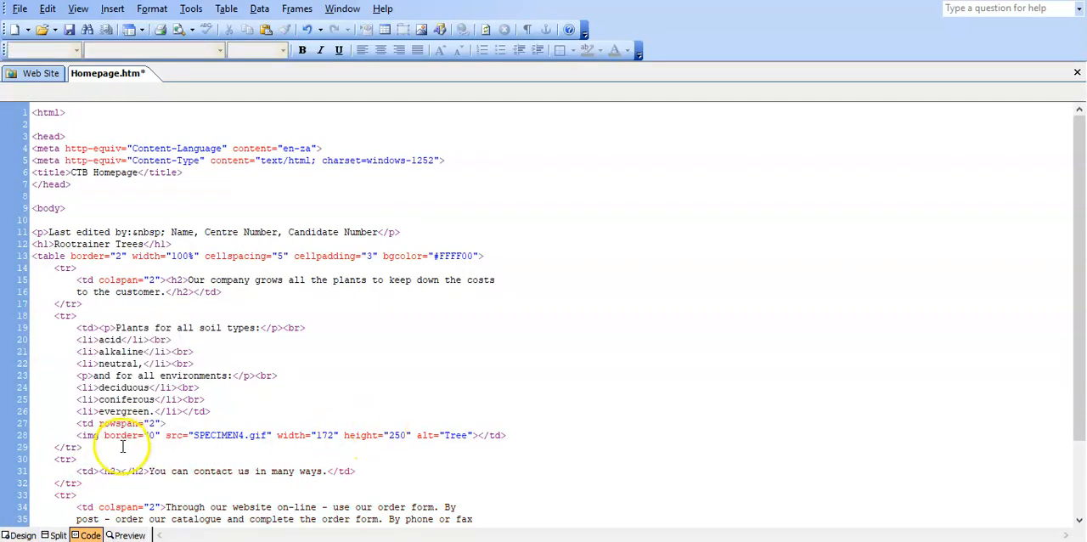
{"action": "double_click", "coordinate": [135, 471]}
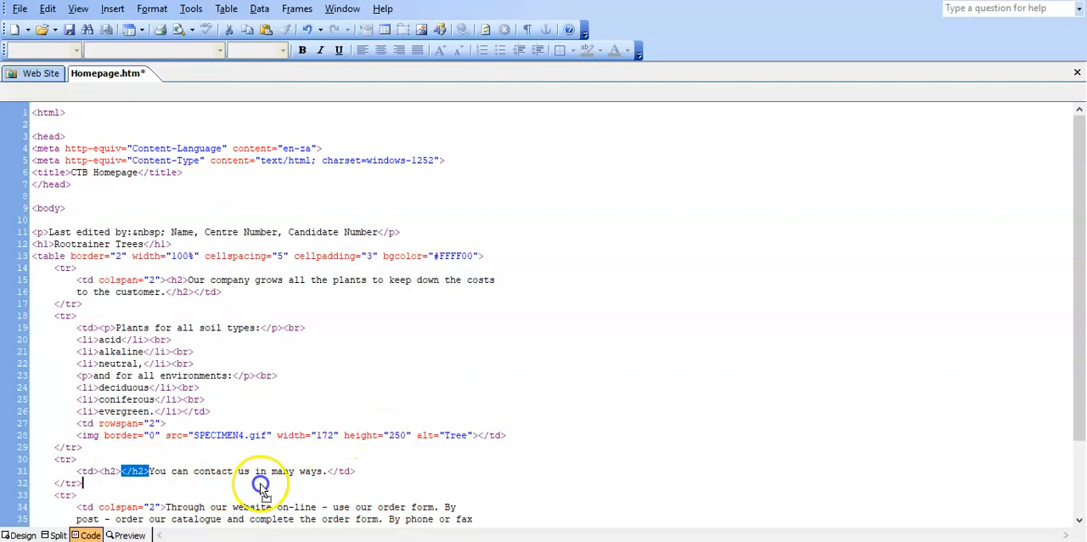
{"action": "left_click", "coordinate": [261, 484]}
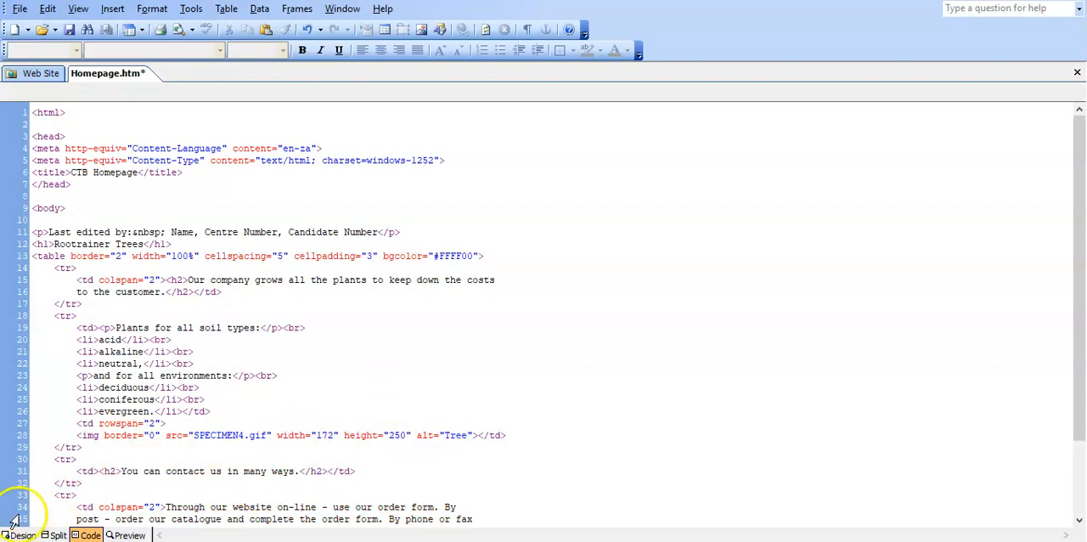
{"action": "left_click", "coordinate": [21, 536]}
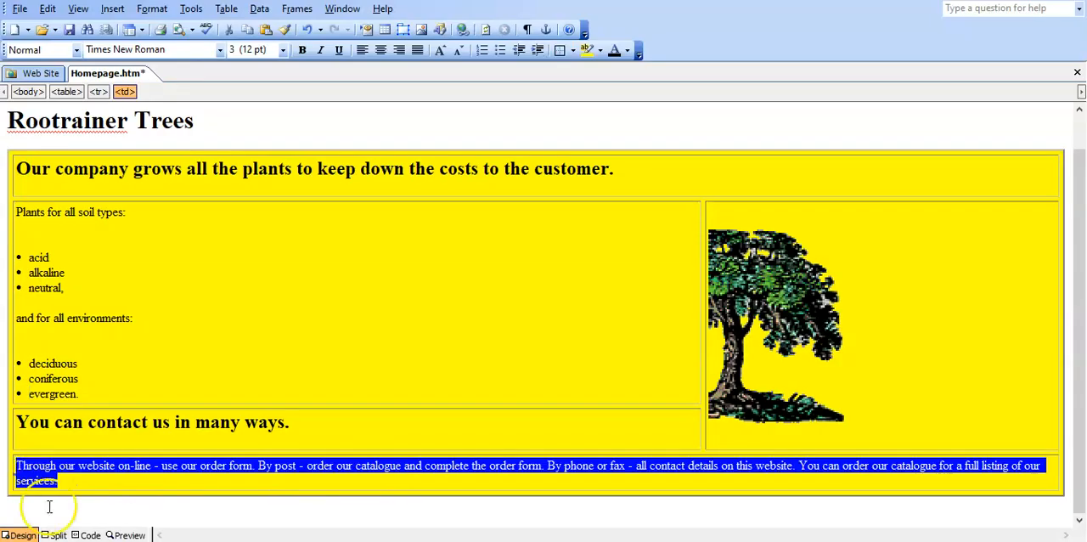
Enclose the bottom cell text 'Through our website…services.' in h4 tags
{"action": "left_click", "coordinate": [86, 535]}
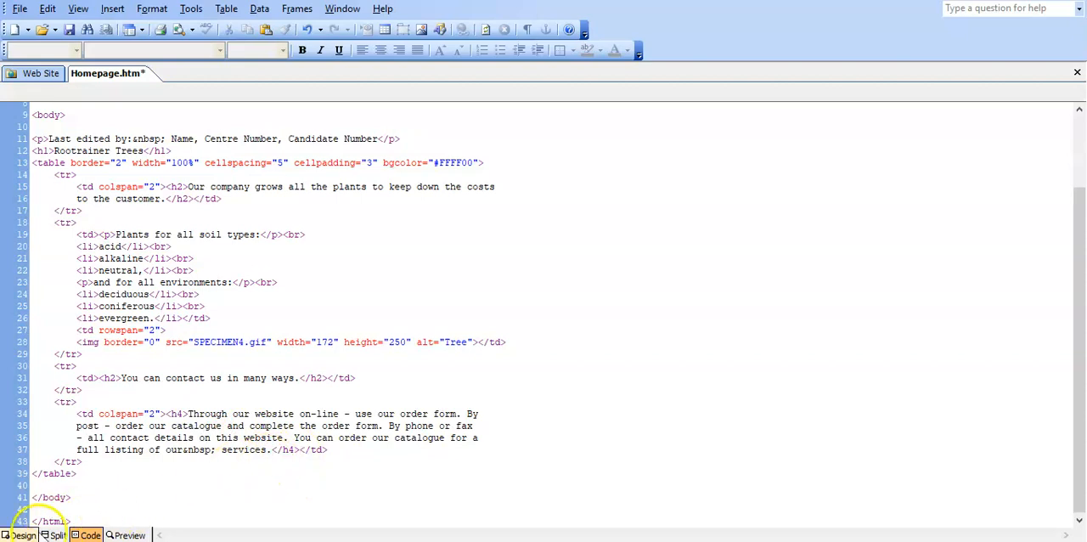
{"action": "left_click", "coordinate": [19, 535]}
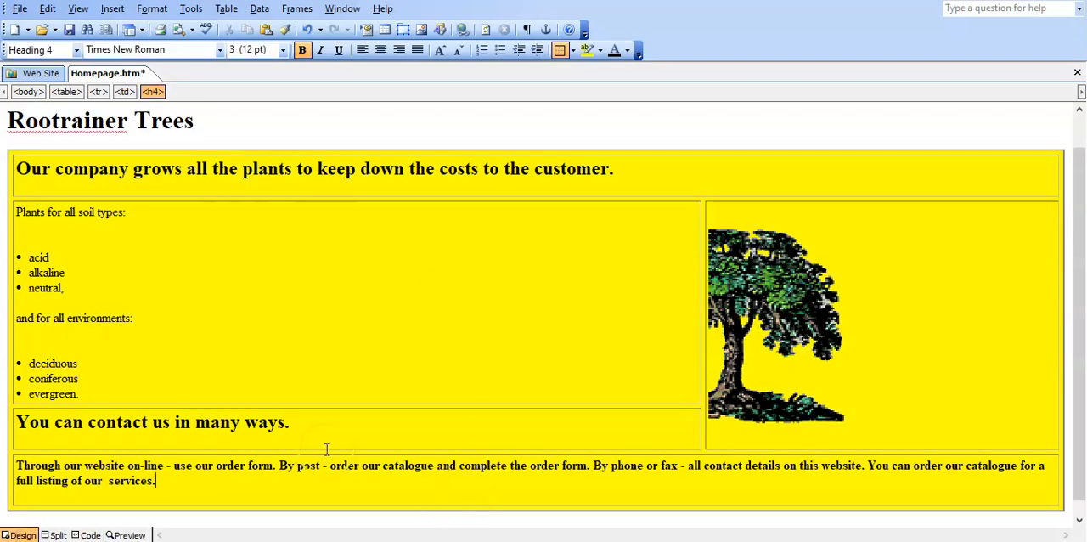
{"action": "mouse_move", "coordinate": [496, 301]}
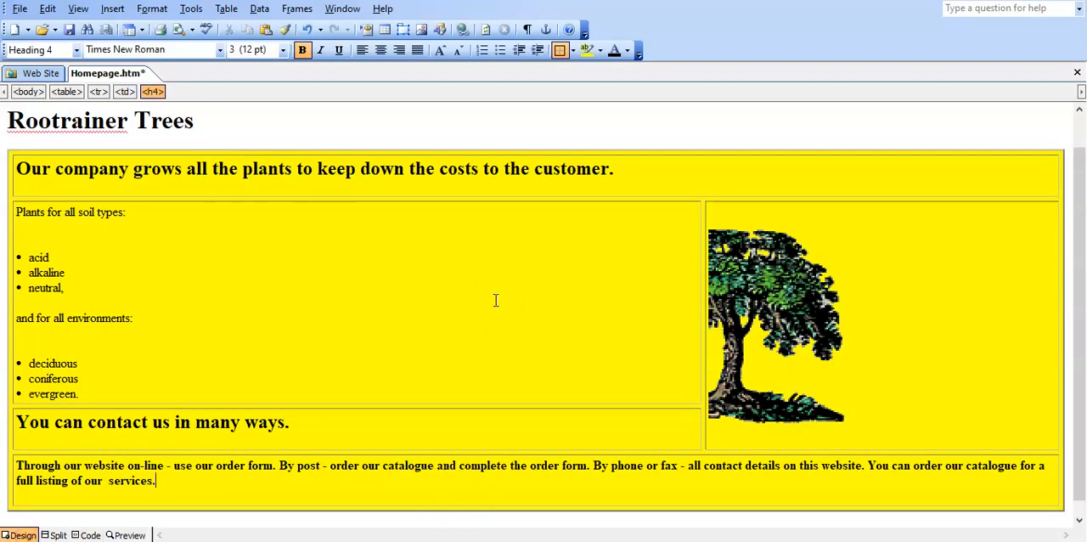
{"action": "mouse_move", "coordinate": [351, 214]}
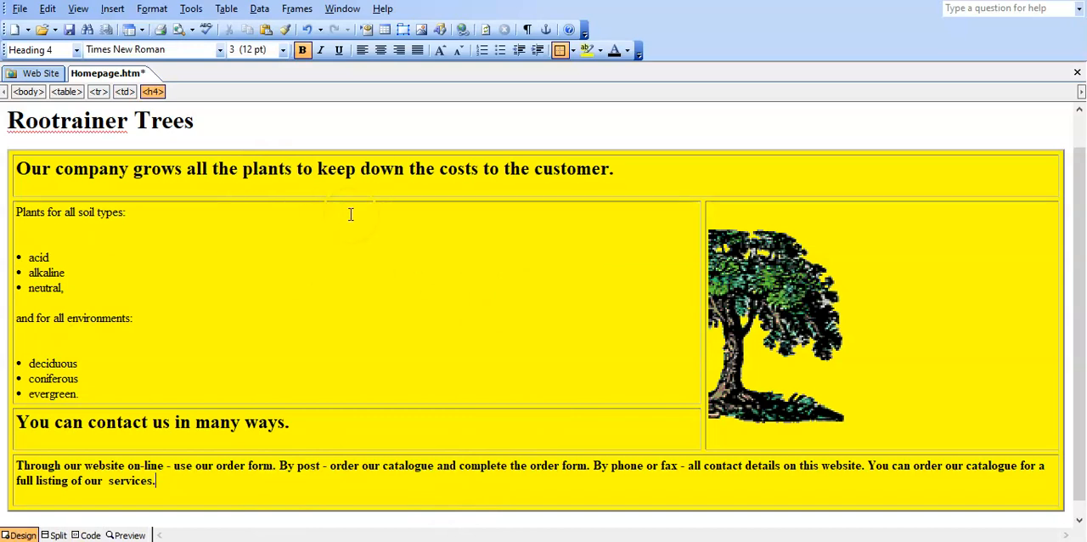
{"action": "mouse_move", "coordinate": [676, 286]}
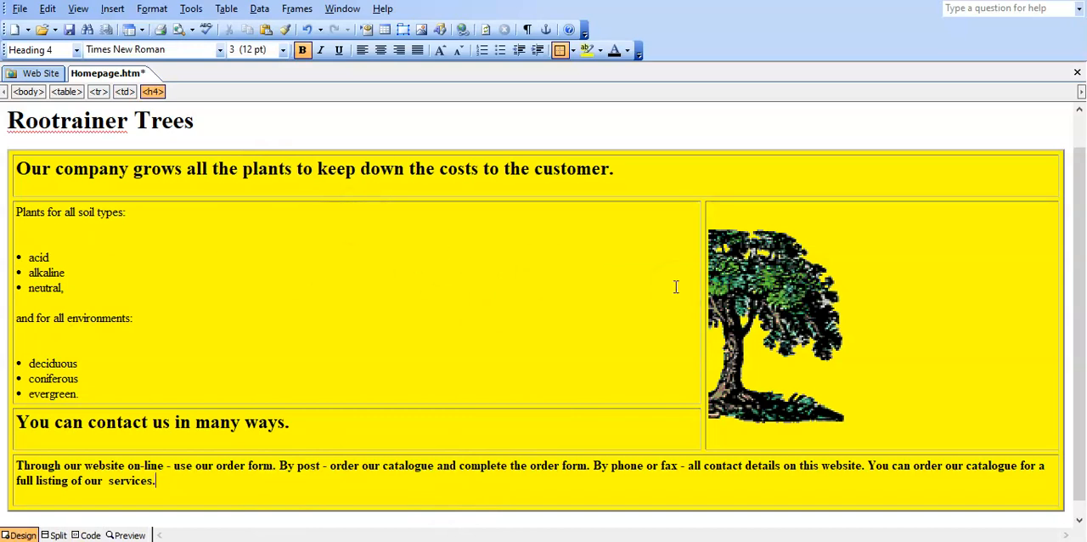